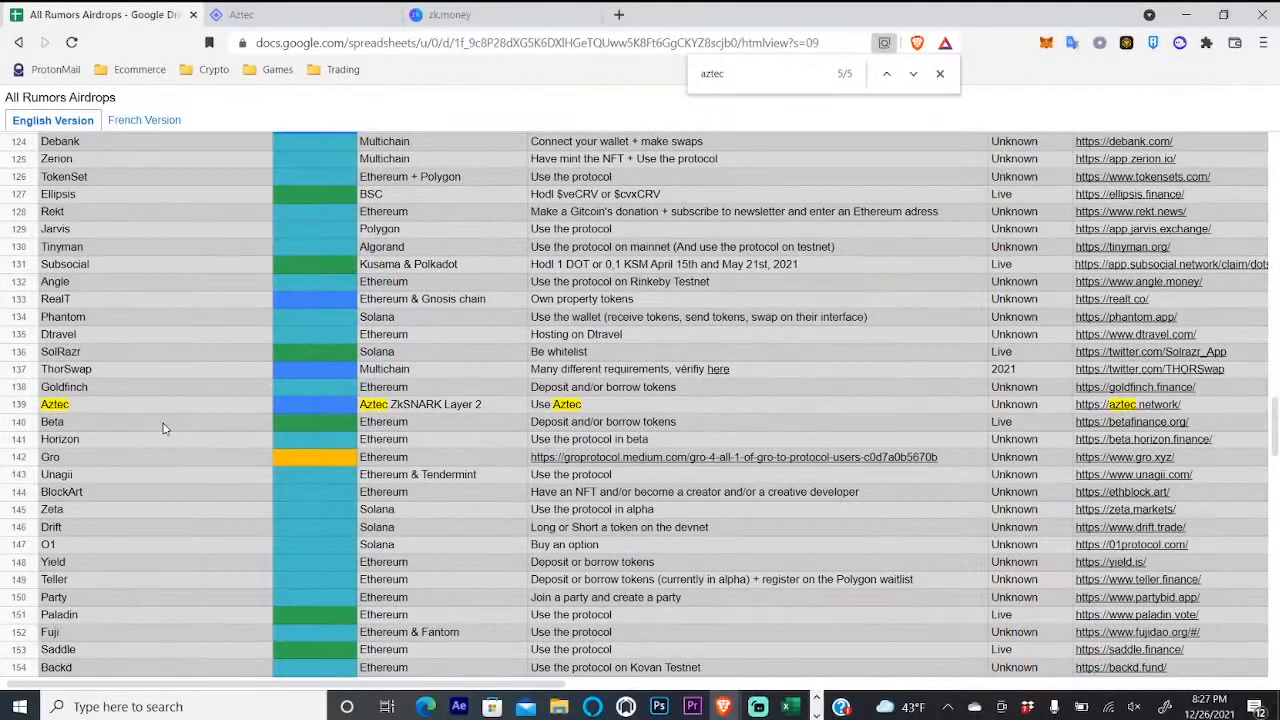
mouse_move(204, 414)
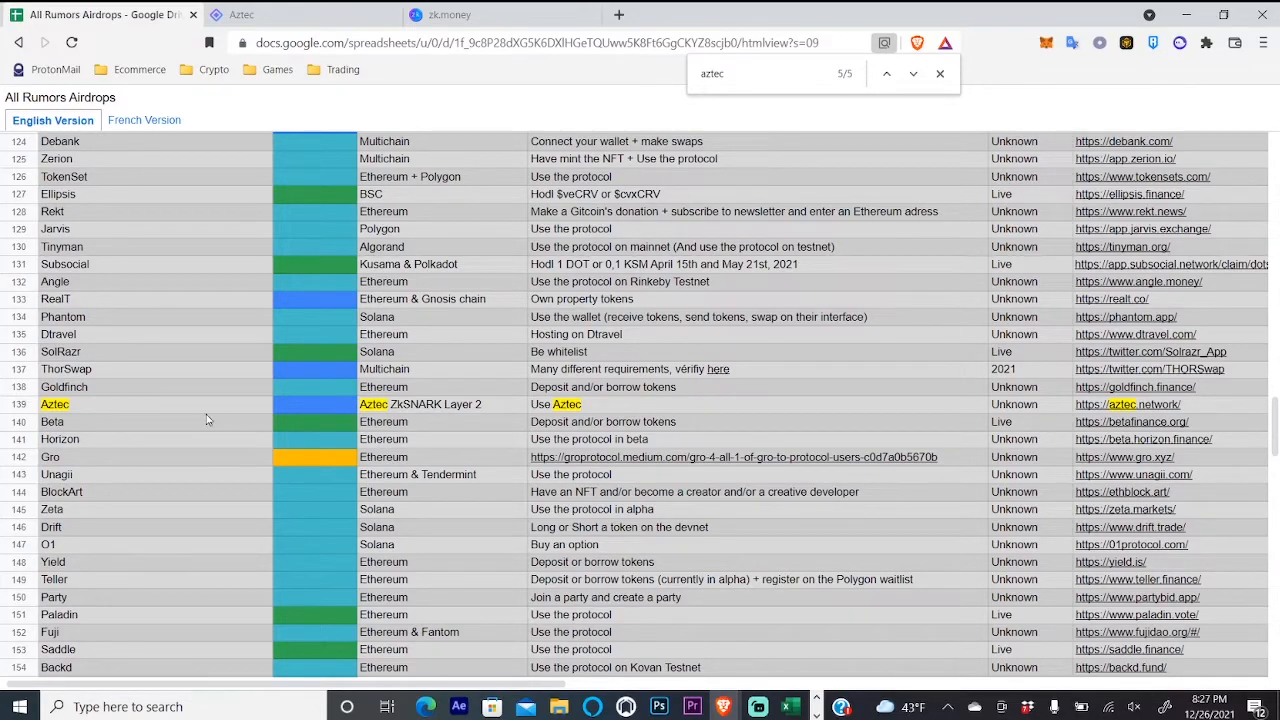
mouse_move(122, 412)
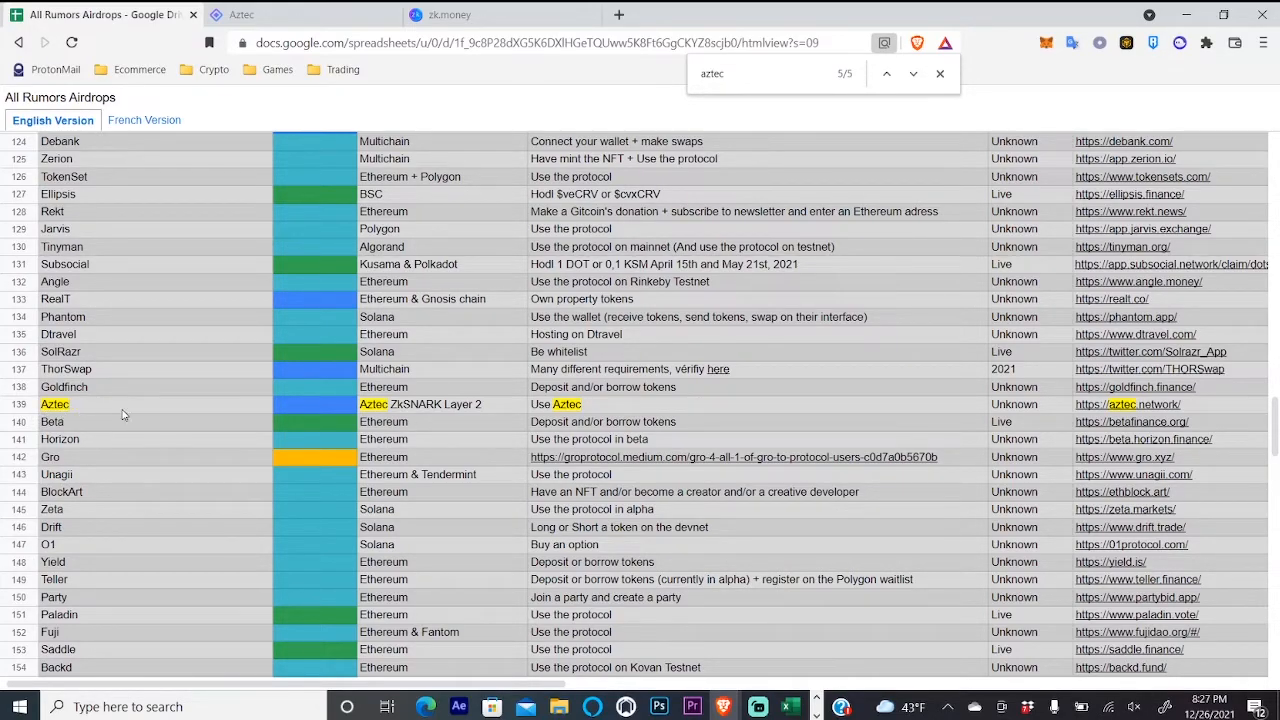
mouse_move(392, 416)
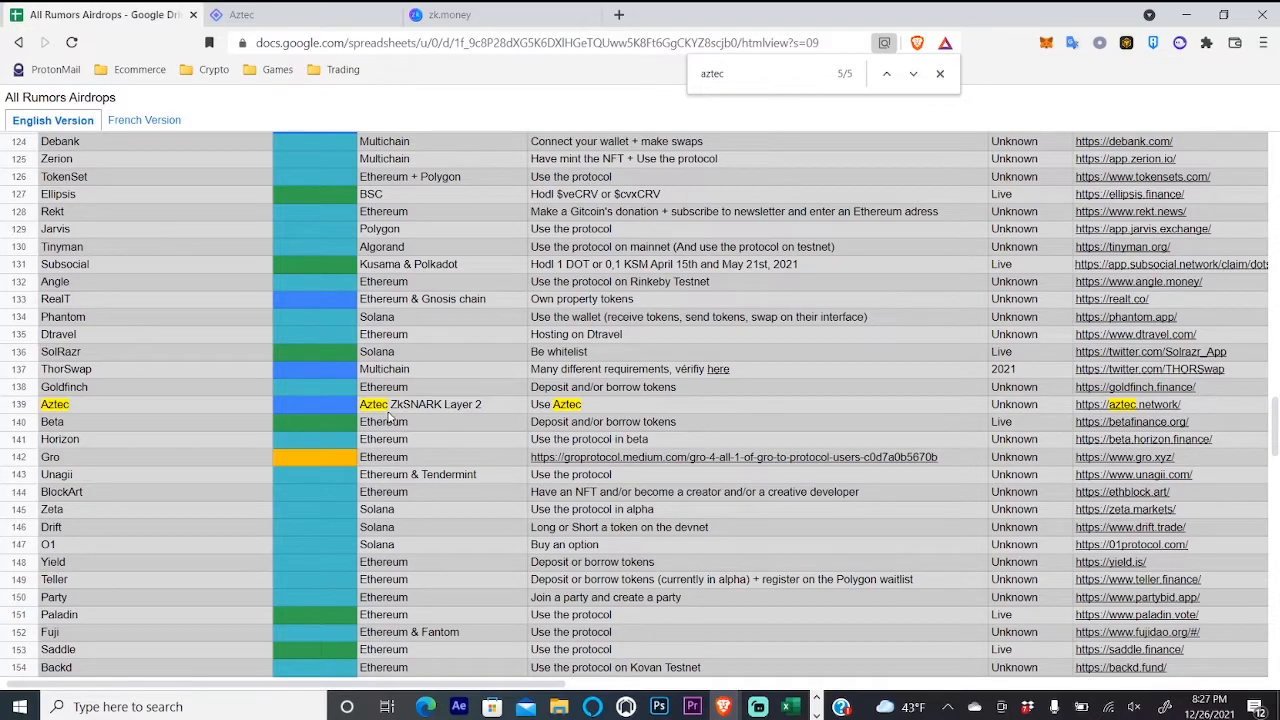
mouse_move(348, 408)
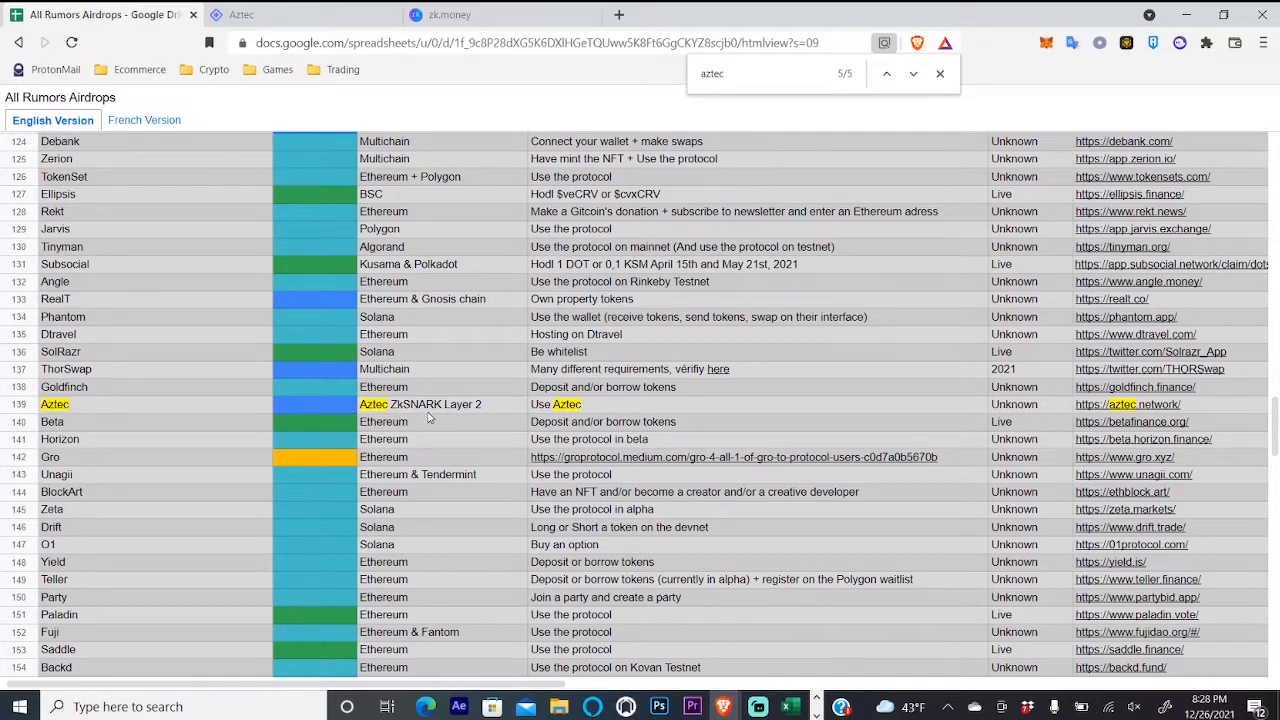
mouse_move(890, 396)
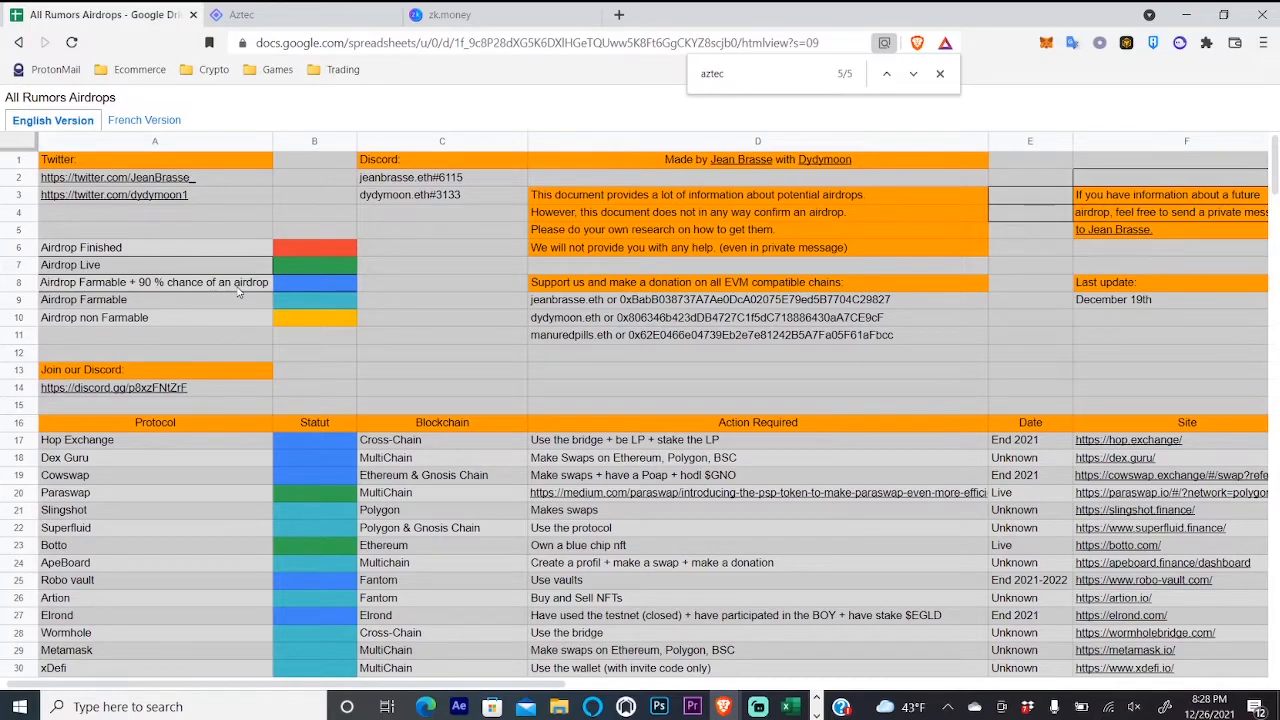
mouse_move(322, 288)
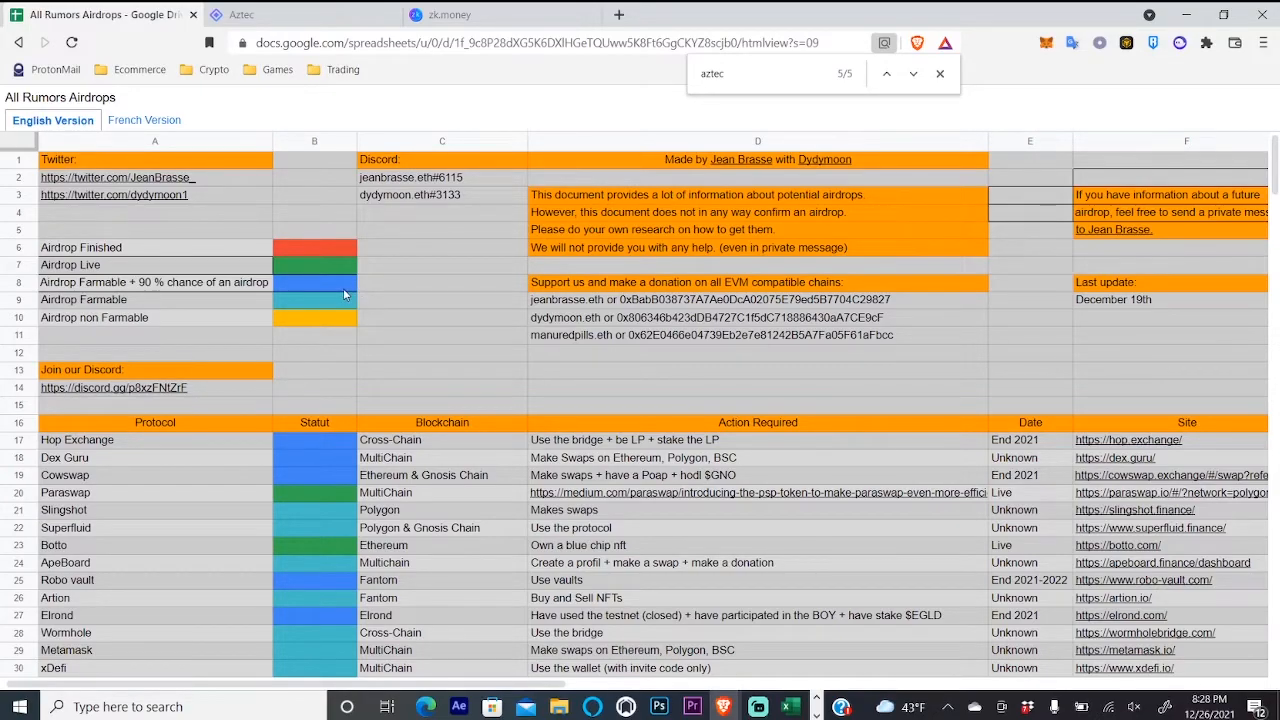
mouse_move(400, 286)
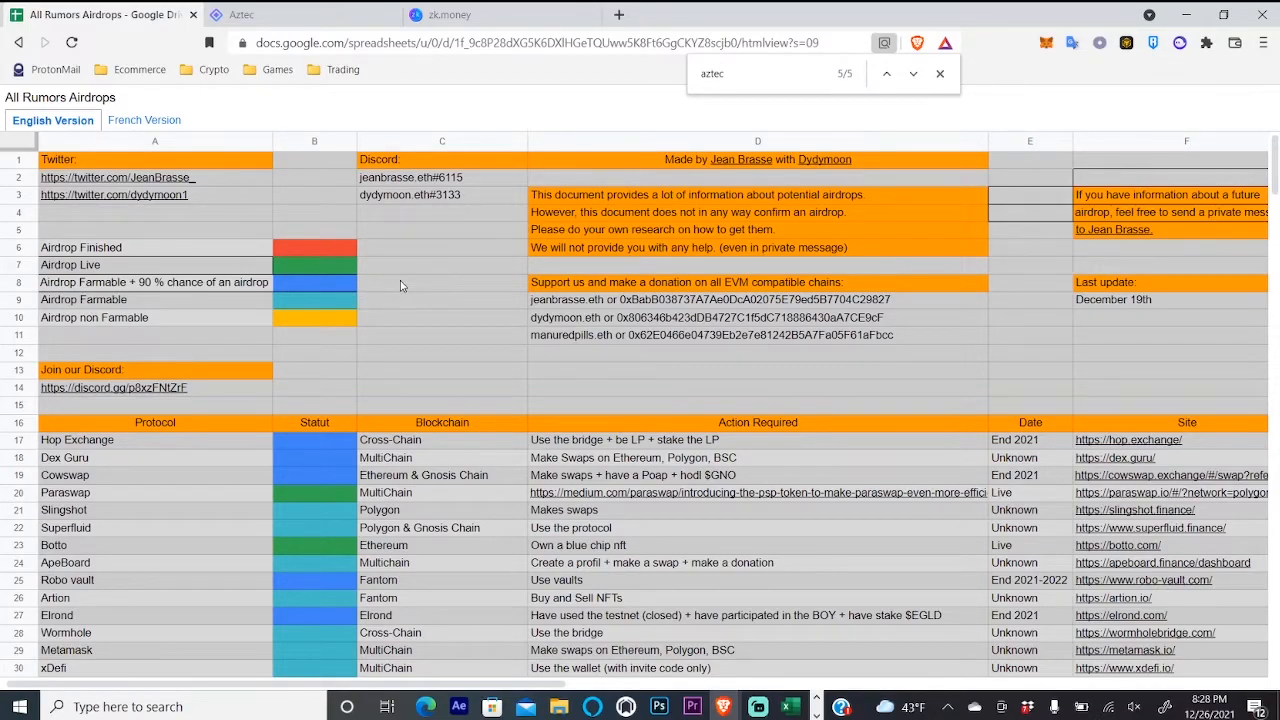
Switch from the Sheets status legend to the Aztec network website tab
click(240, 16)
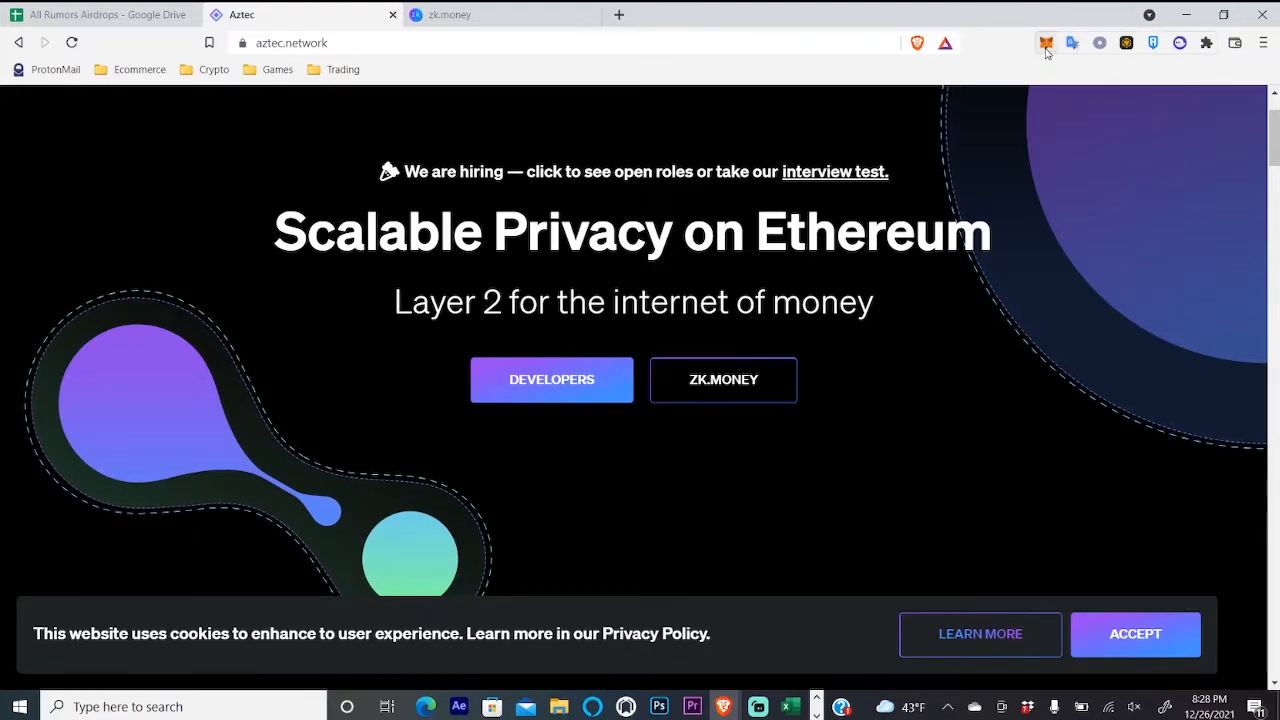
mouse_move(718, 390)
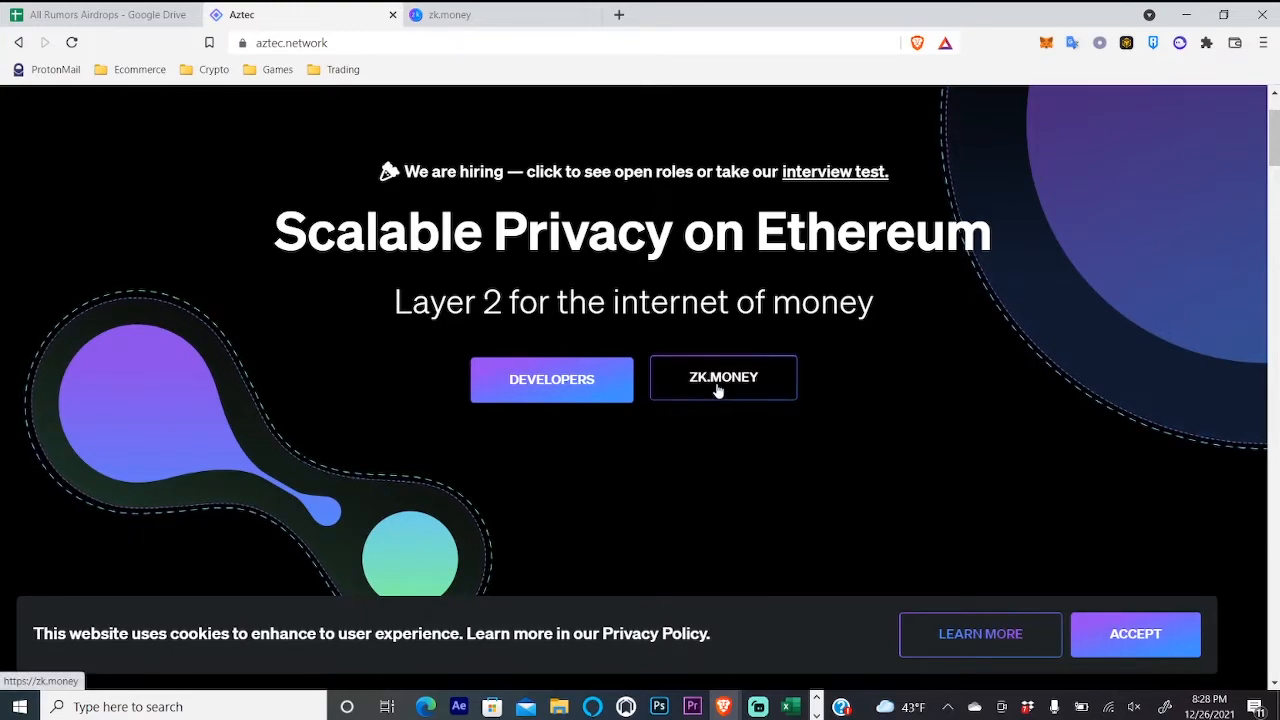
Launch the zk.money app via the ZK.MONEY button on aztec.network
click(724, 378)
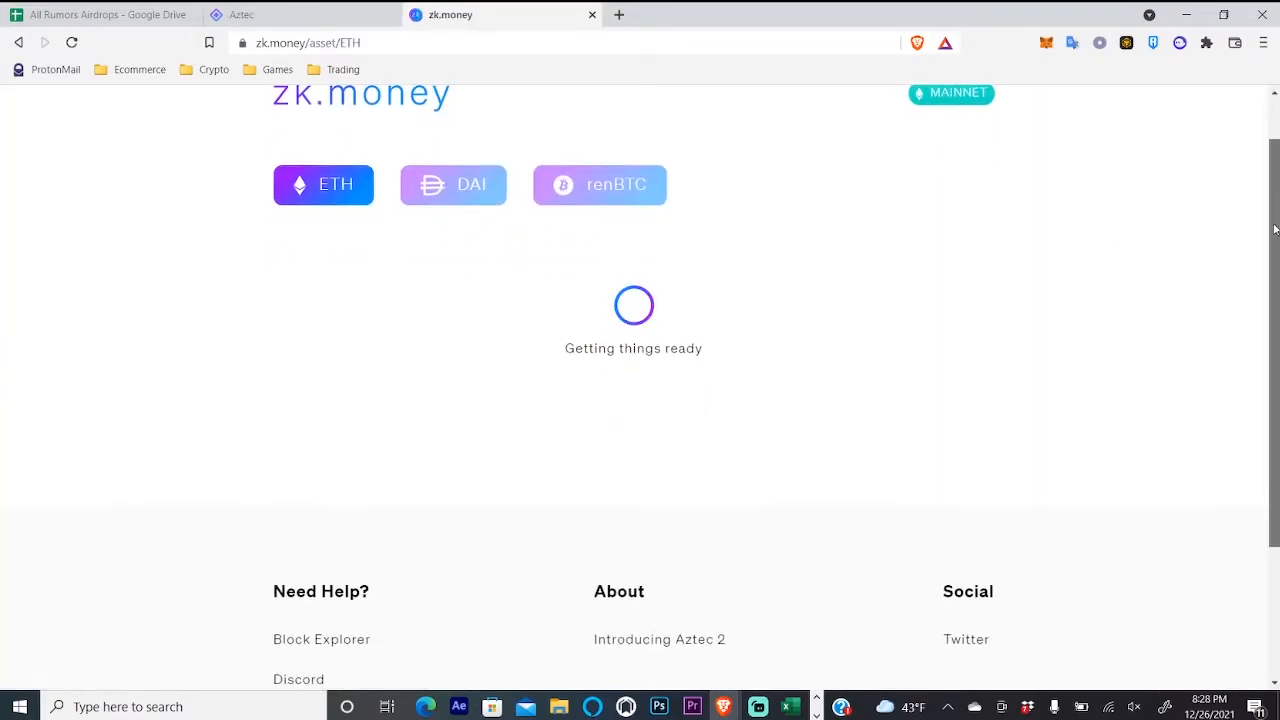
Scroll the loading ETH asset page toward the Shielded Balance section
scroll(down, 3)
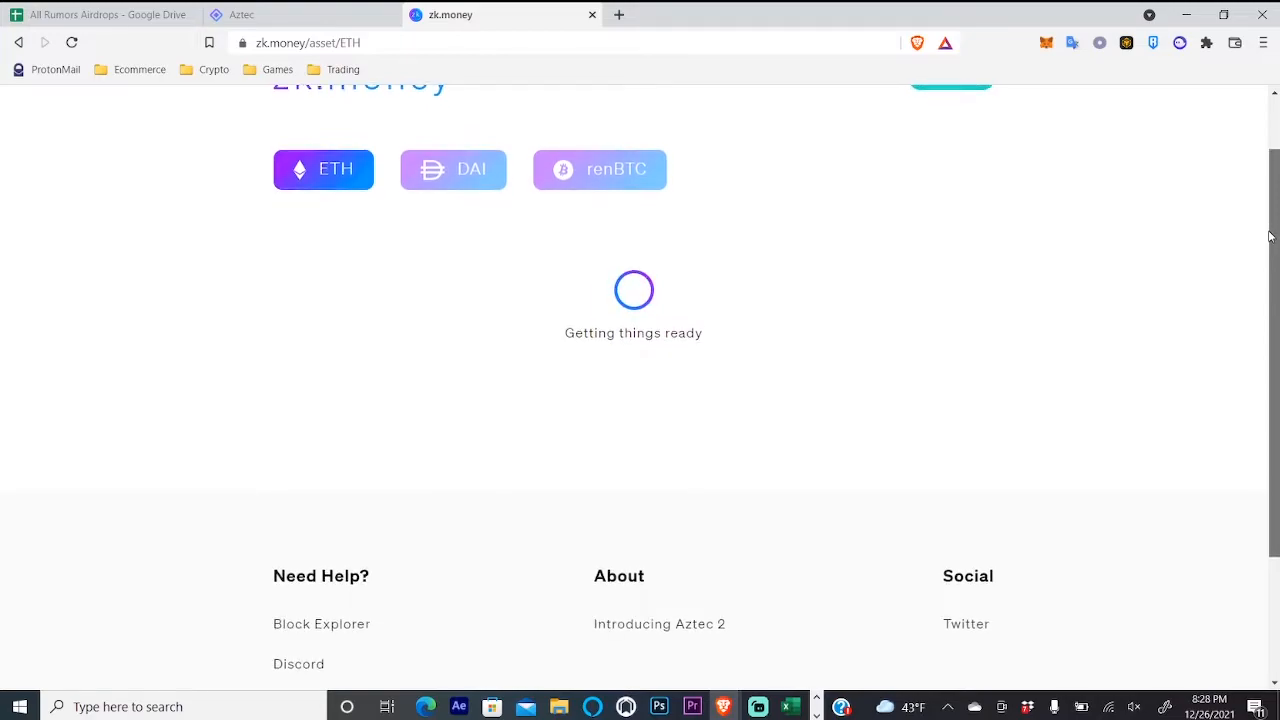
mouse_move(1100, 240)
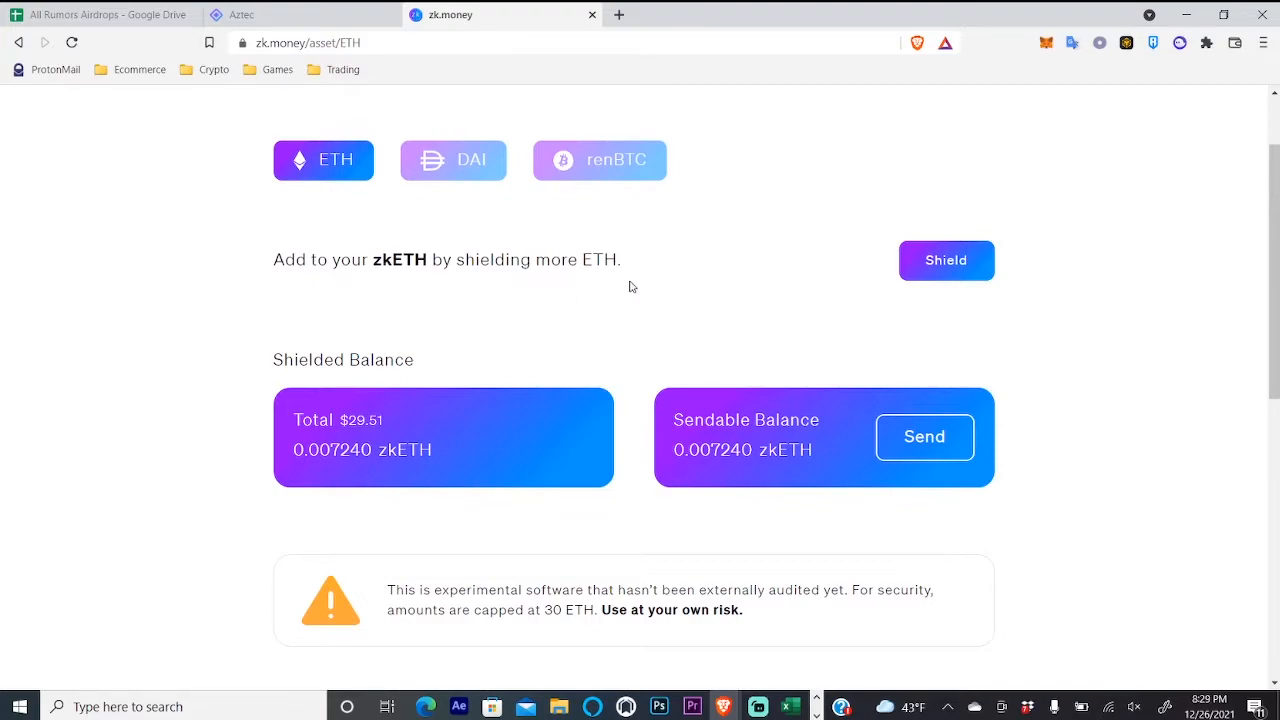
mouse_move(512, 304)
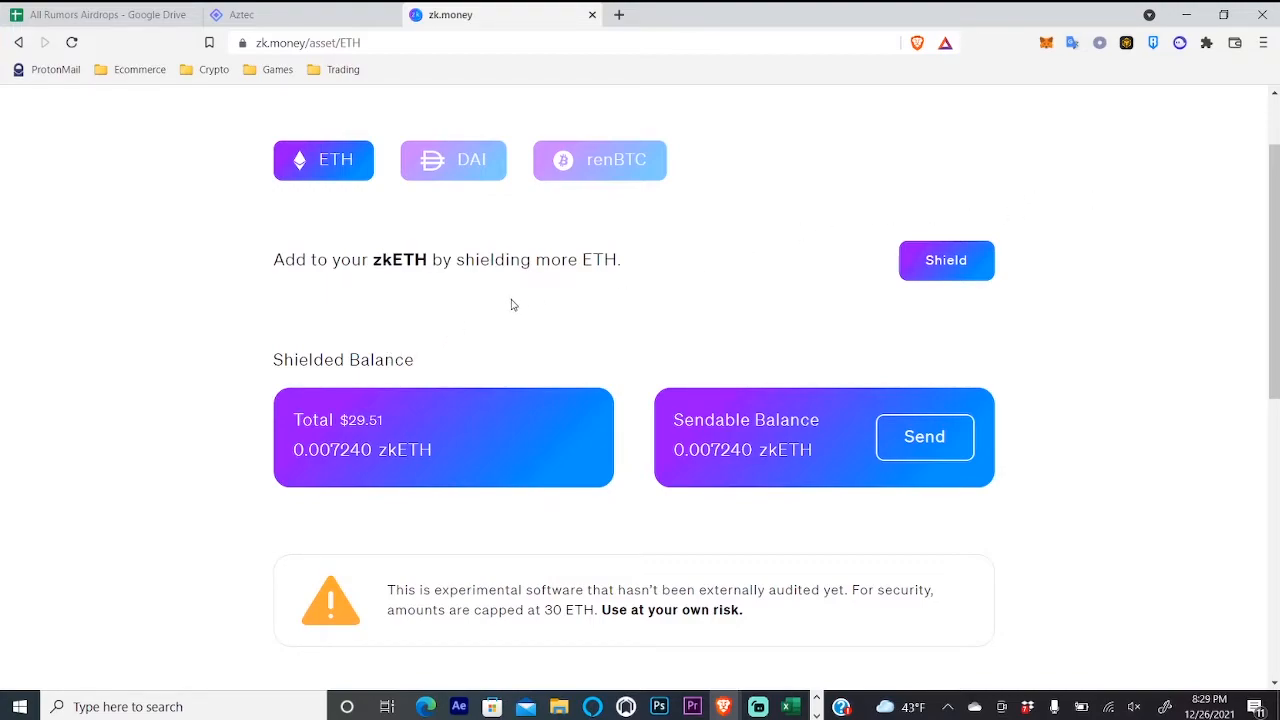
mouse_move(802, 300)
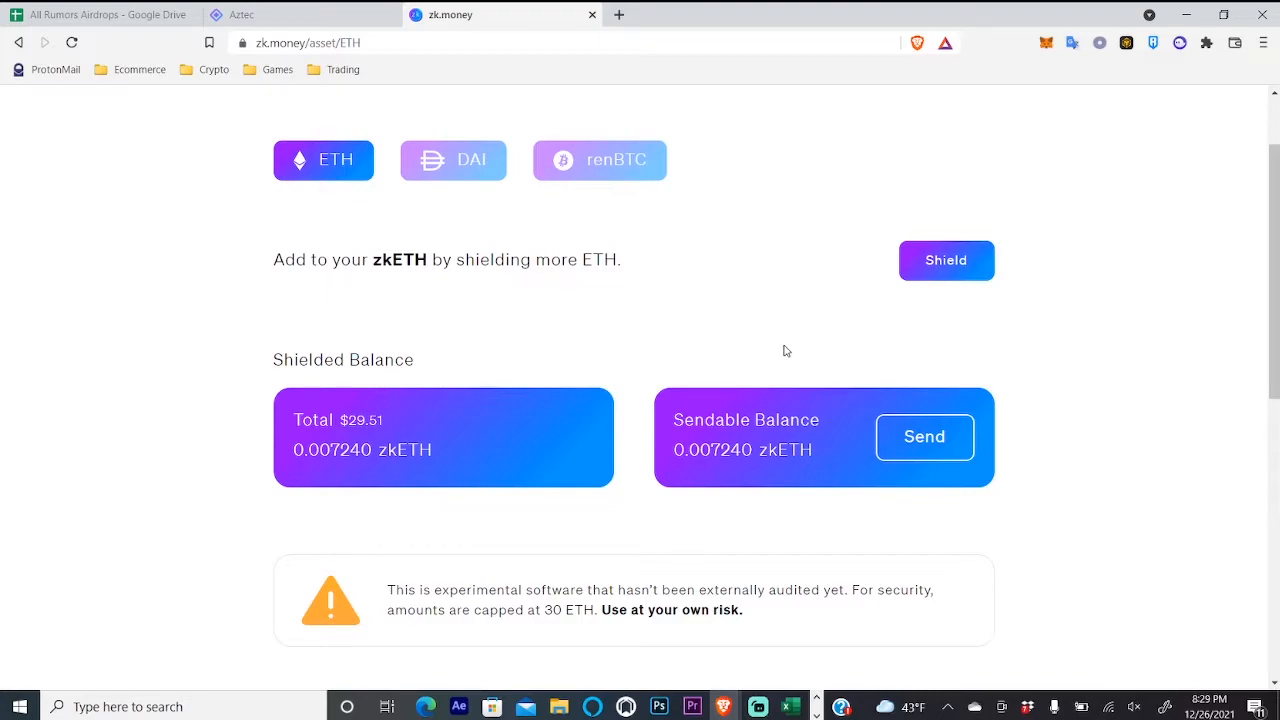
mouse_move(940, 272)
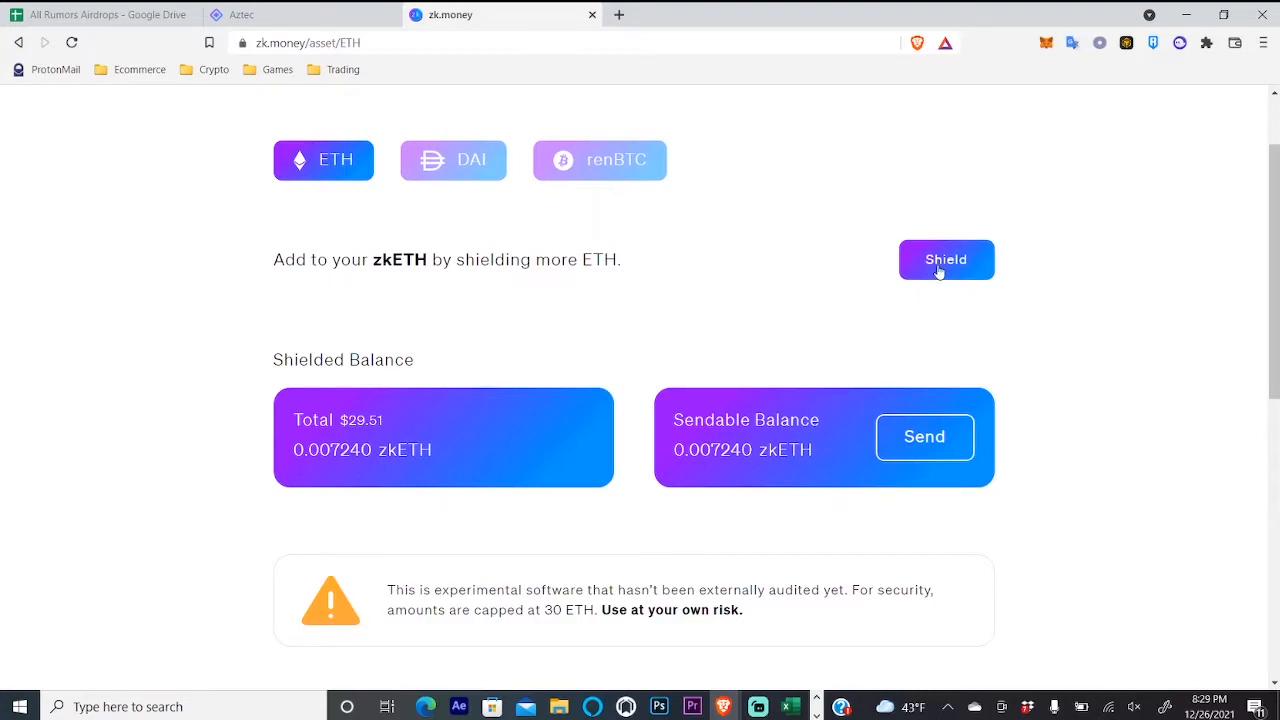
Bring up the Shield form for adding ETH to the 0.007240 zkETH balance
click(946, 260)
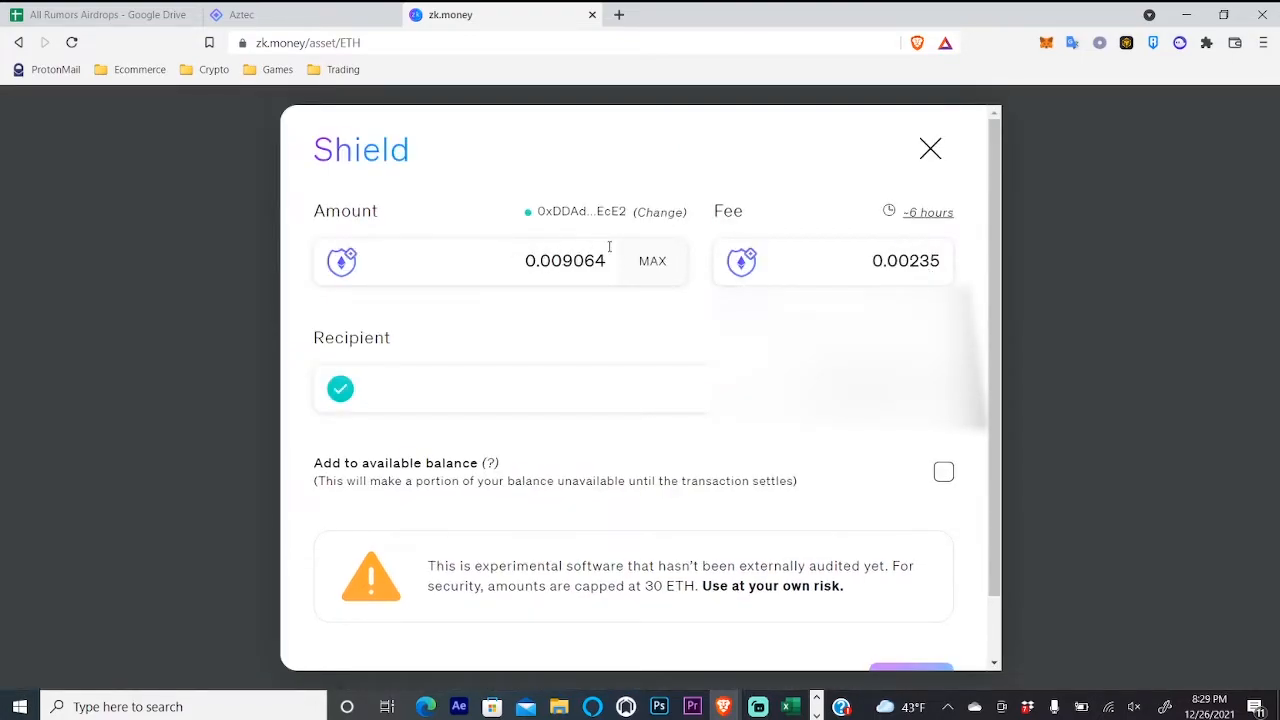
mouse_move(1000, 428)
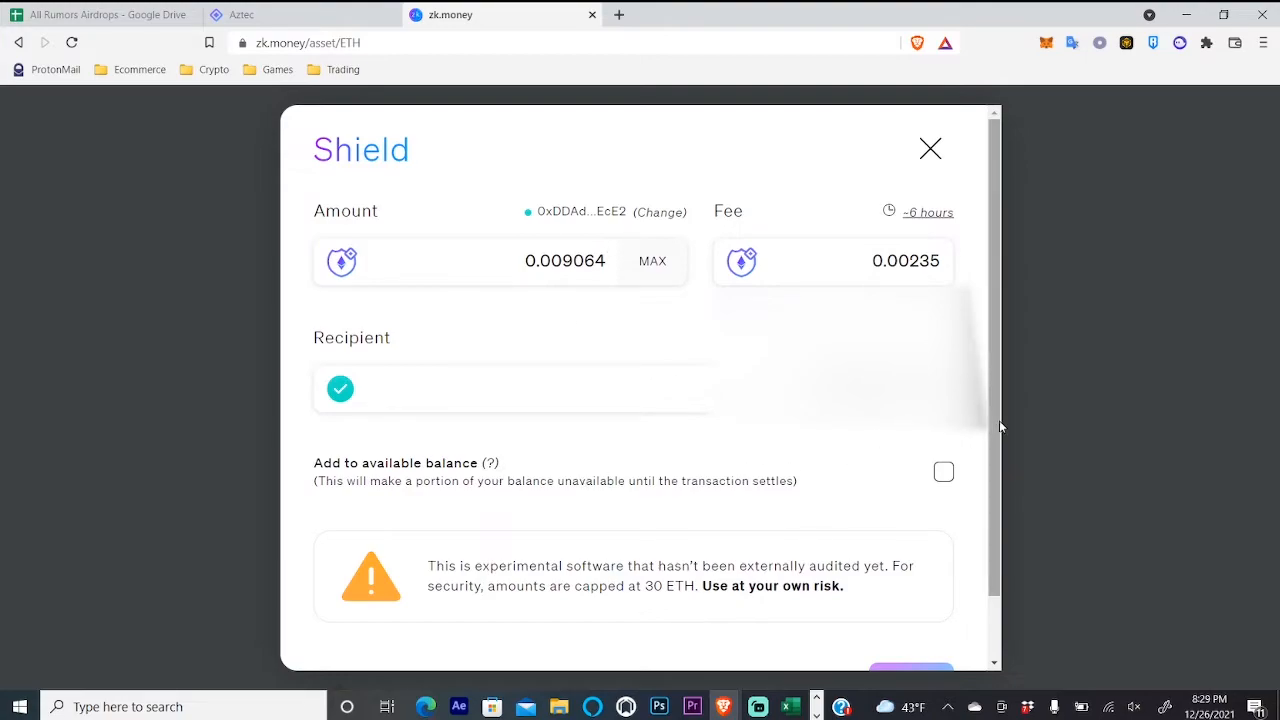
scroll(down, 3)
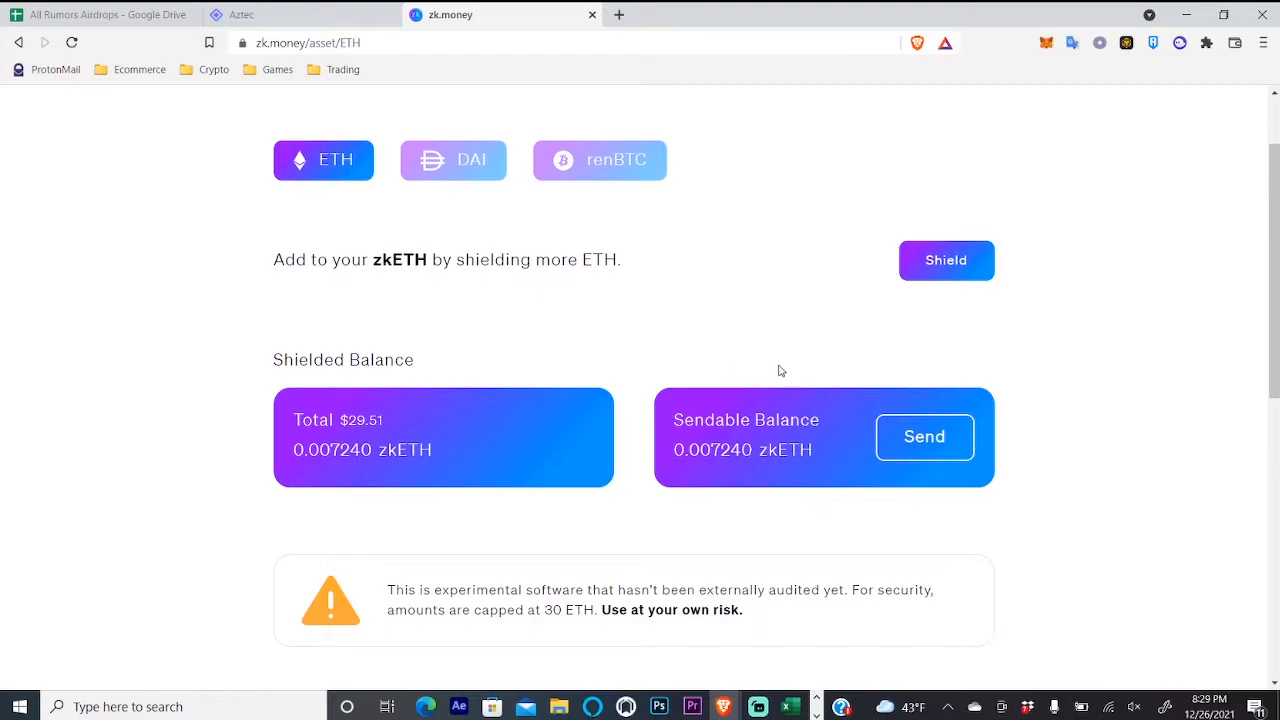
mouse_move(648, 332)
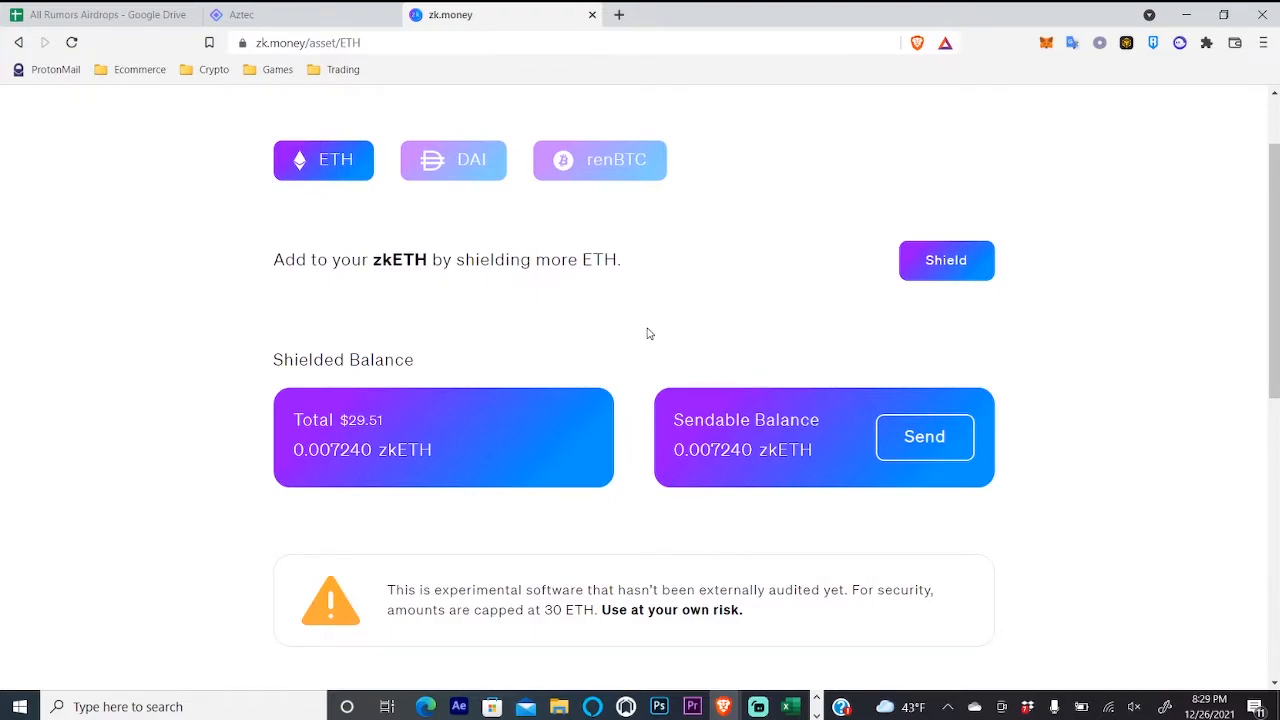
mouse_move(824, 380)
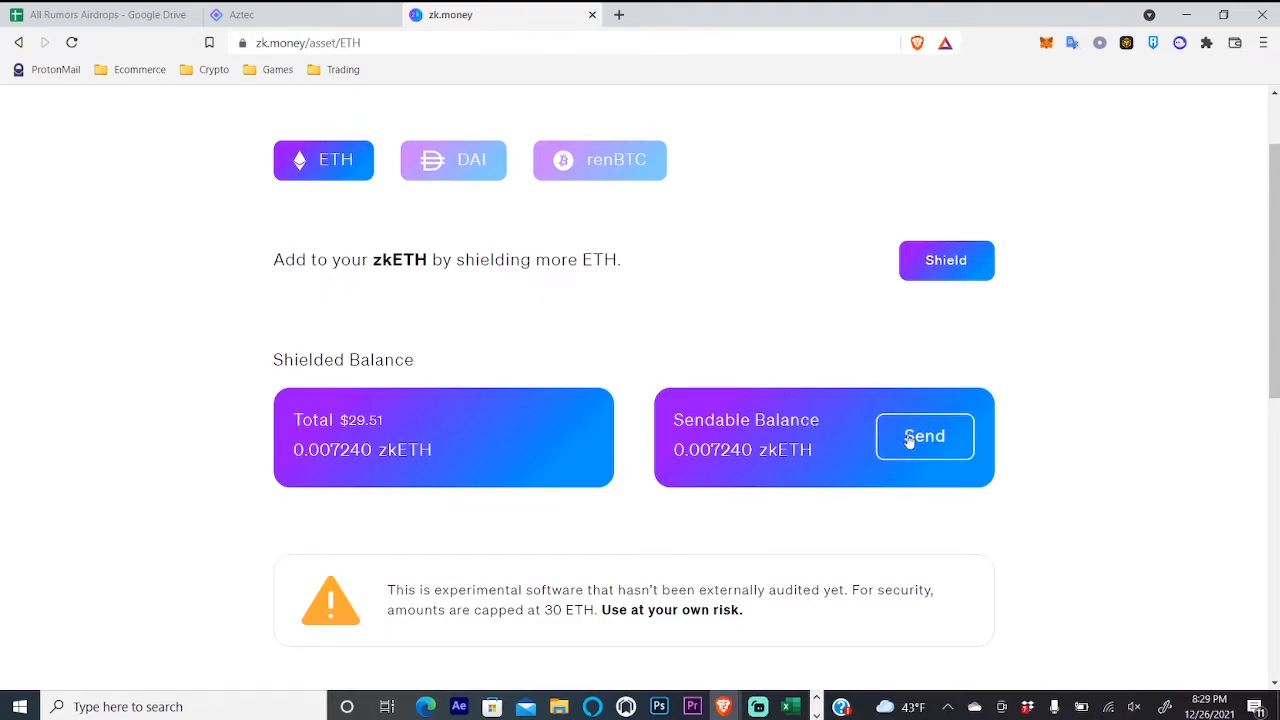
click(924, 436)
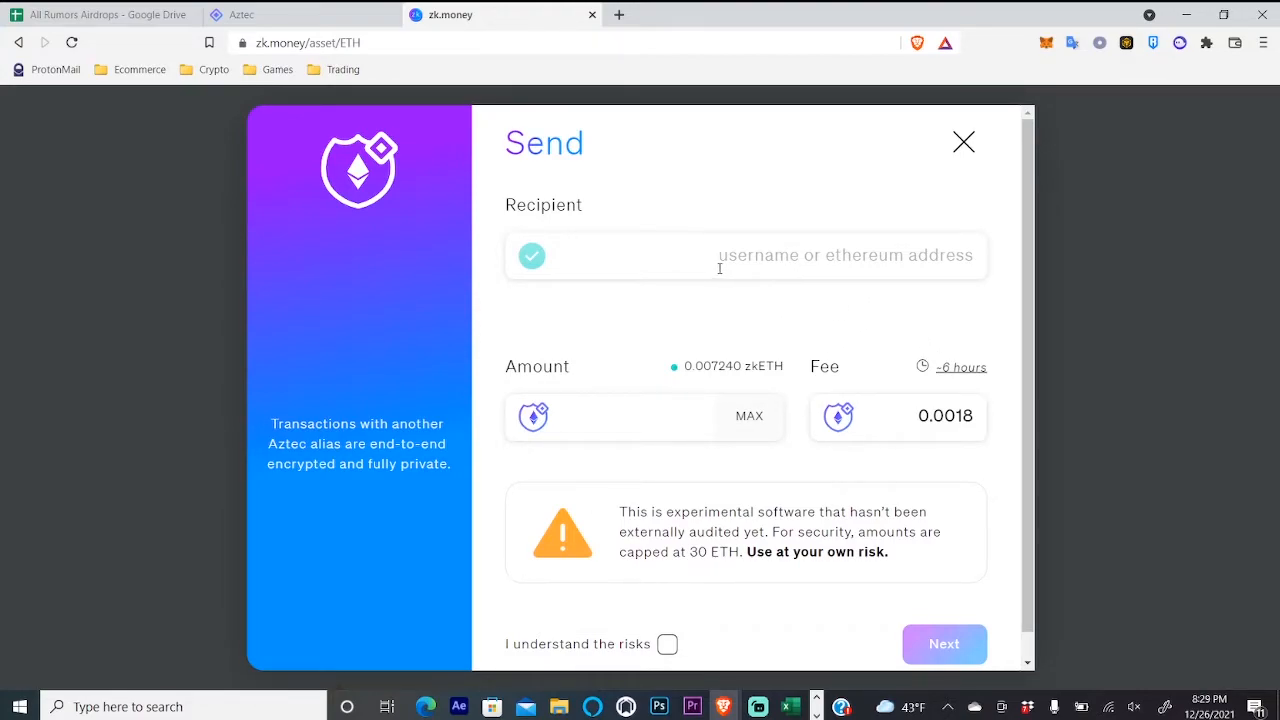
mouse_move(632, 290)
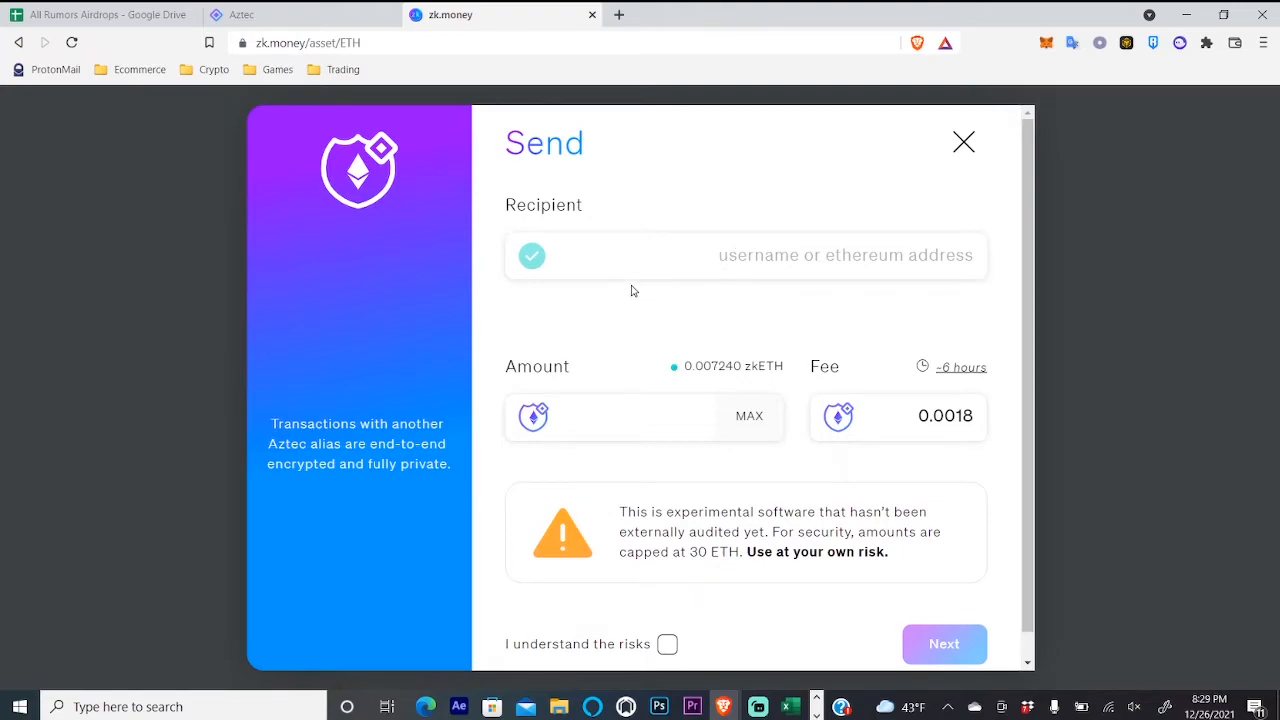
mouse_move(738, 252)
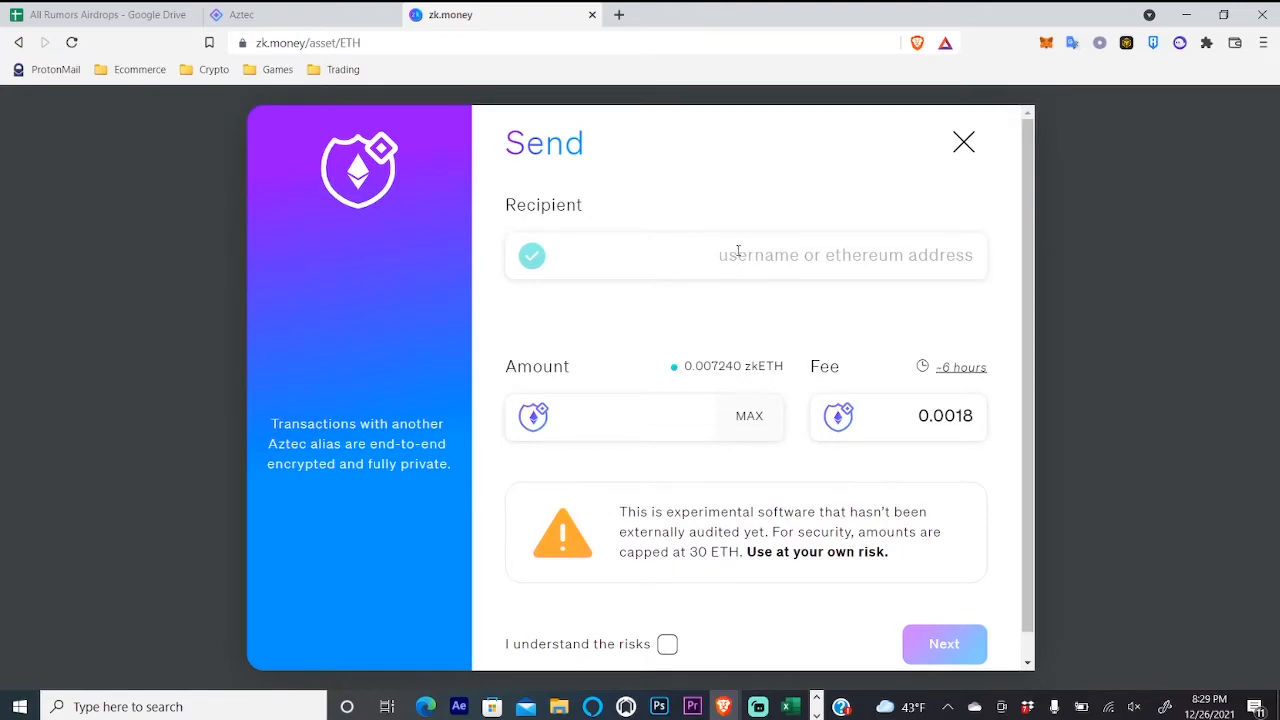
mouse_move(680, 420)
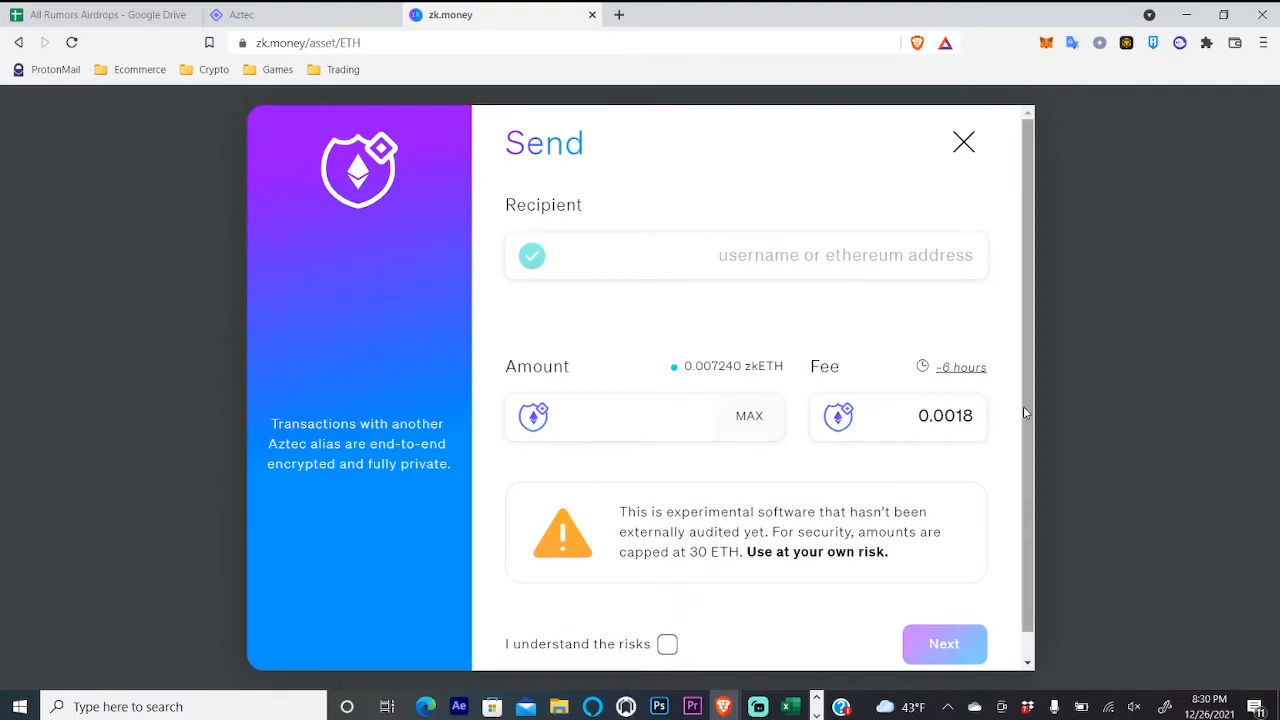
click(962, 140)
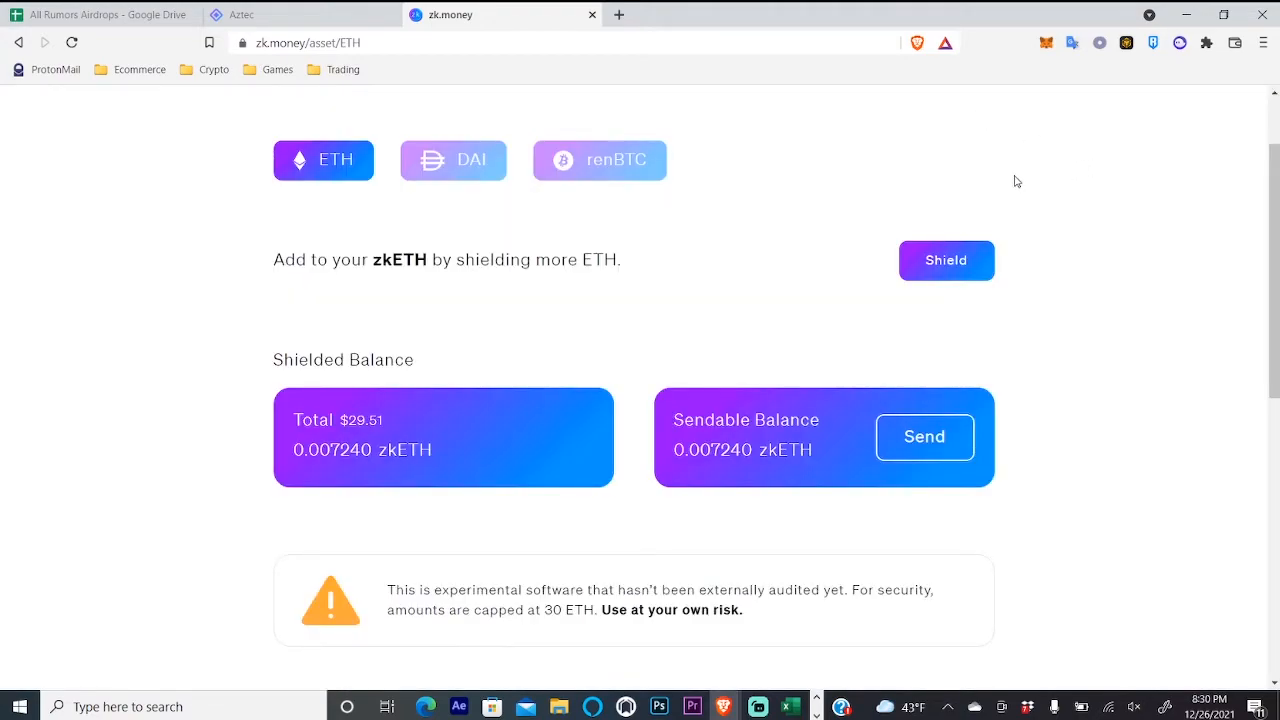
mouse_move(802, 248)
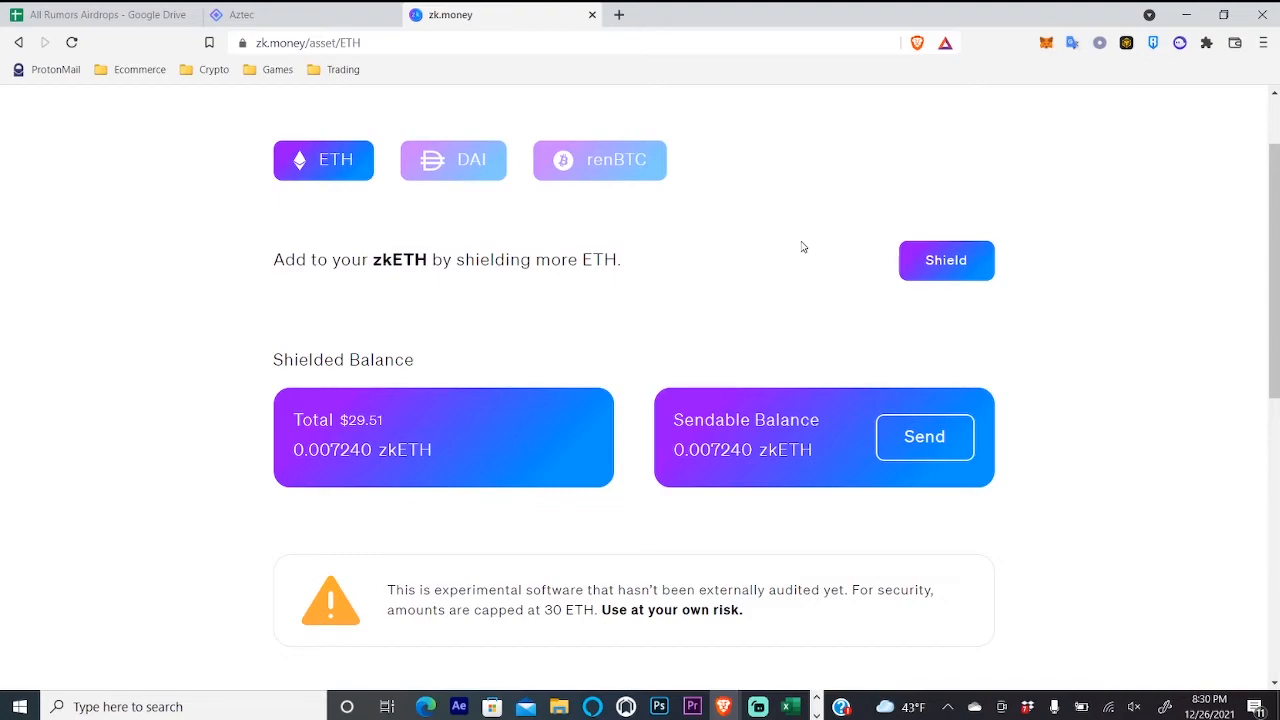
Return to the All Rumors Airdrops spreadsheet tab with the 'aztec' search
click(110, 16)
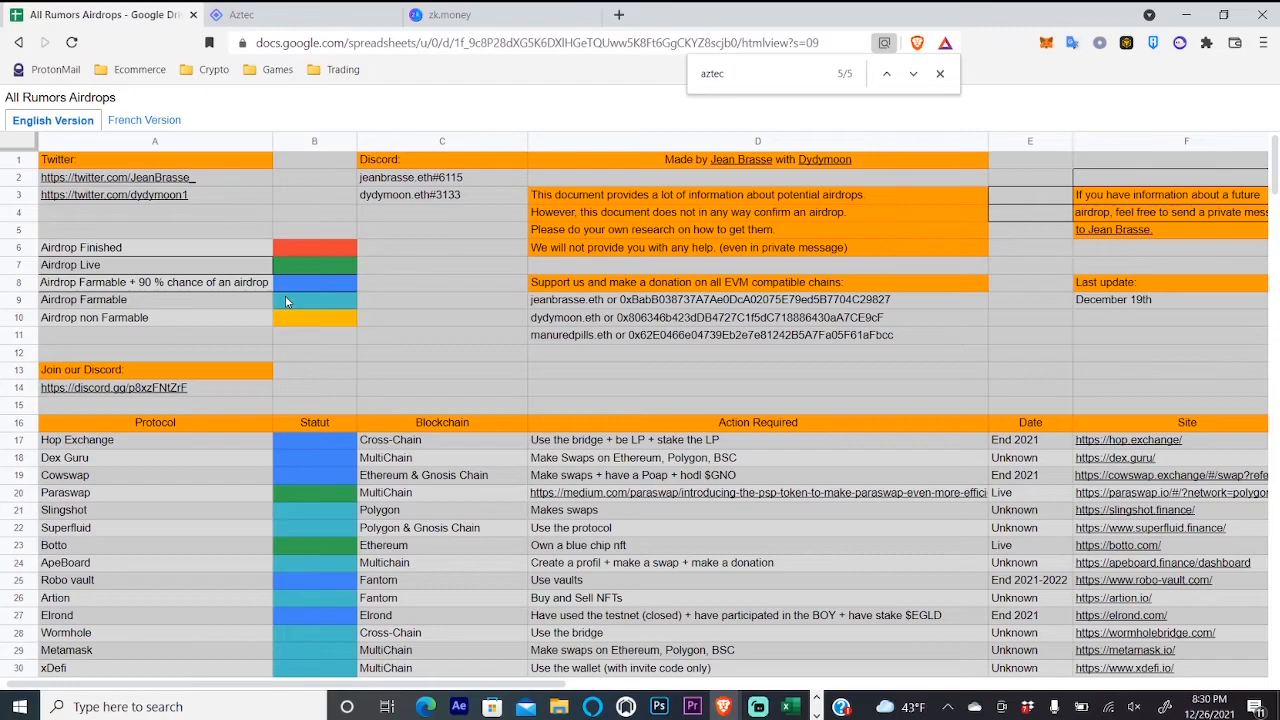
mouse_move(258, 294)
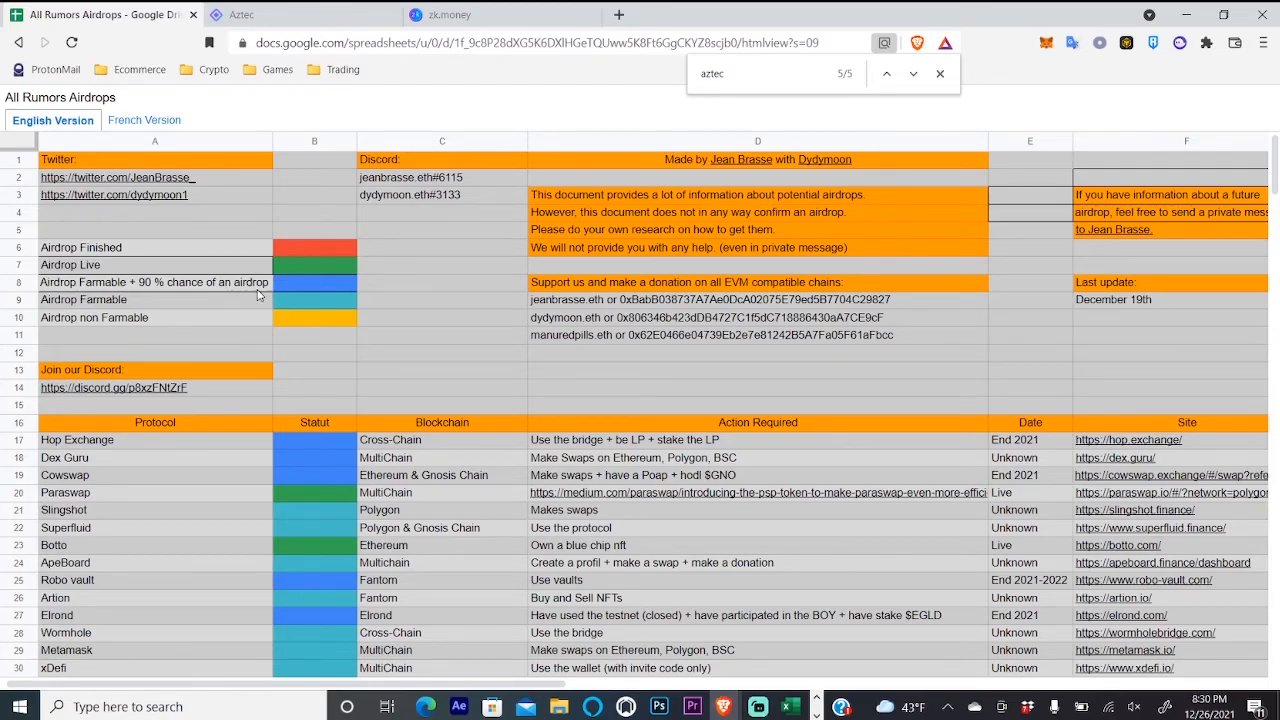
mouse_move(318, 284)
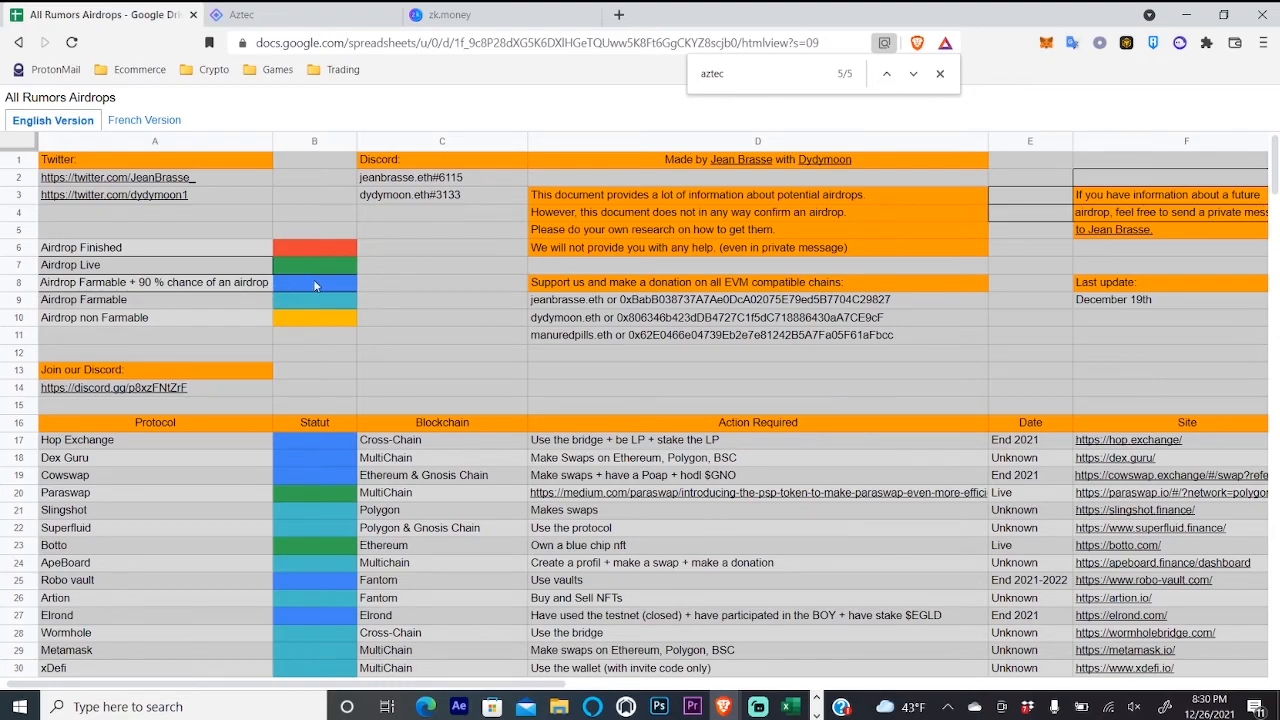
mouse_move(352, 292)
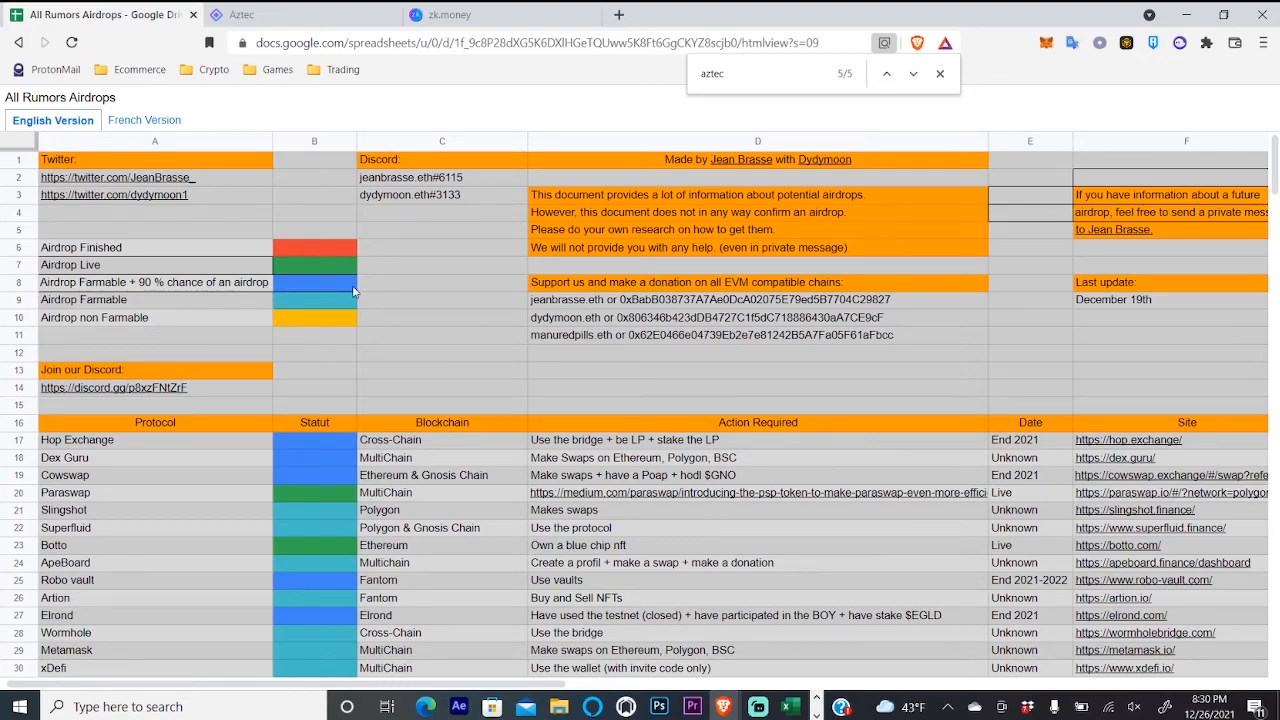